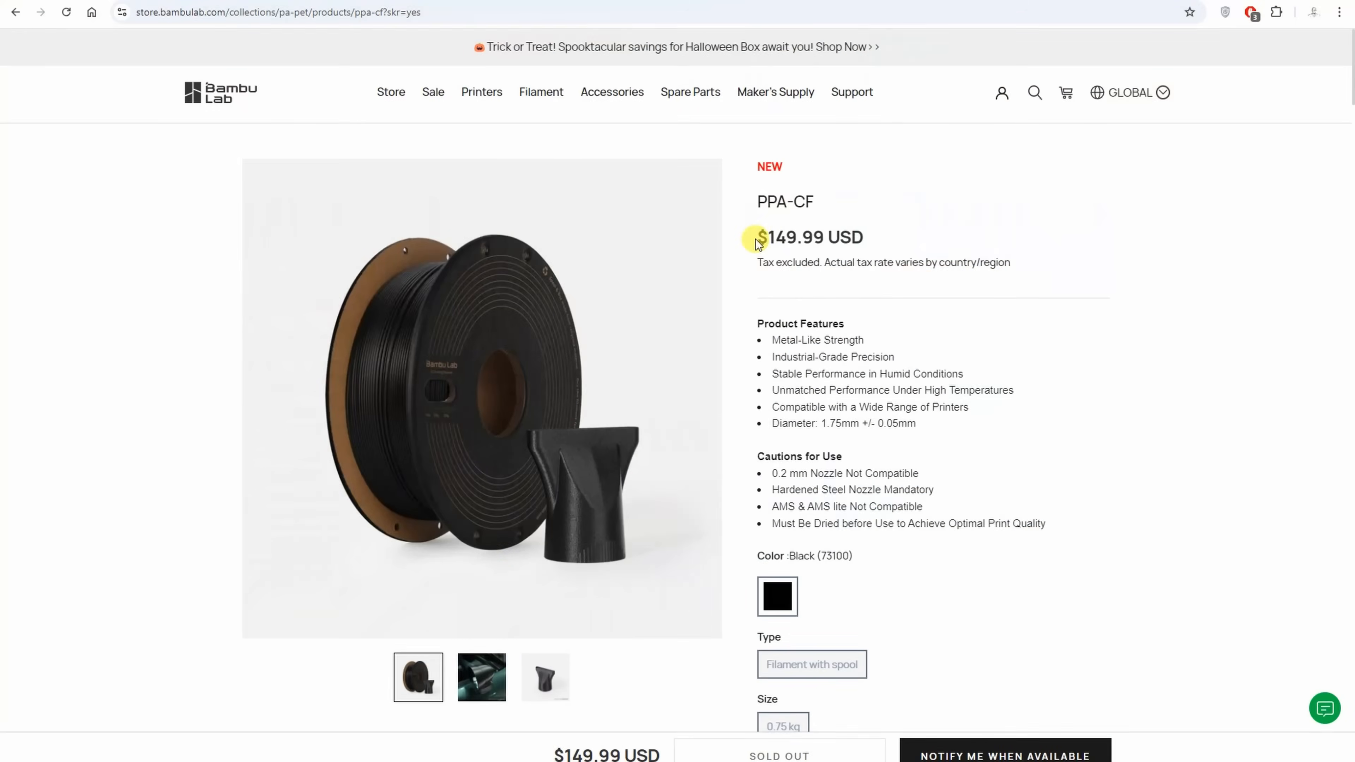
{"action": "mouse_move", "coordinate": [962, 330]}
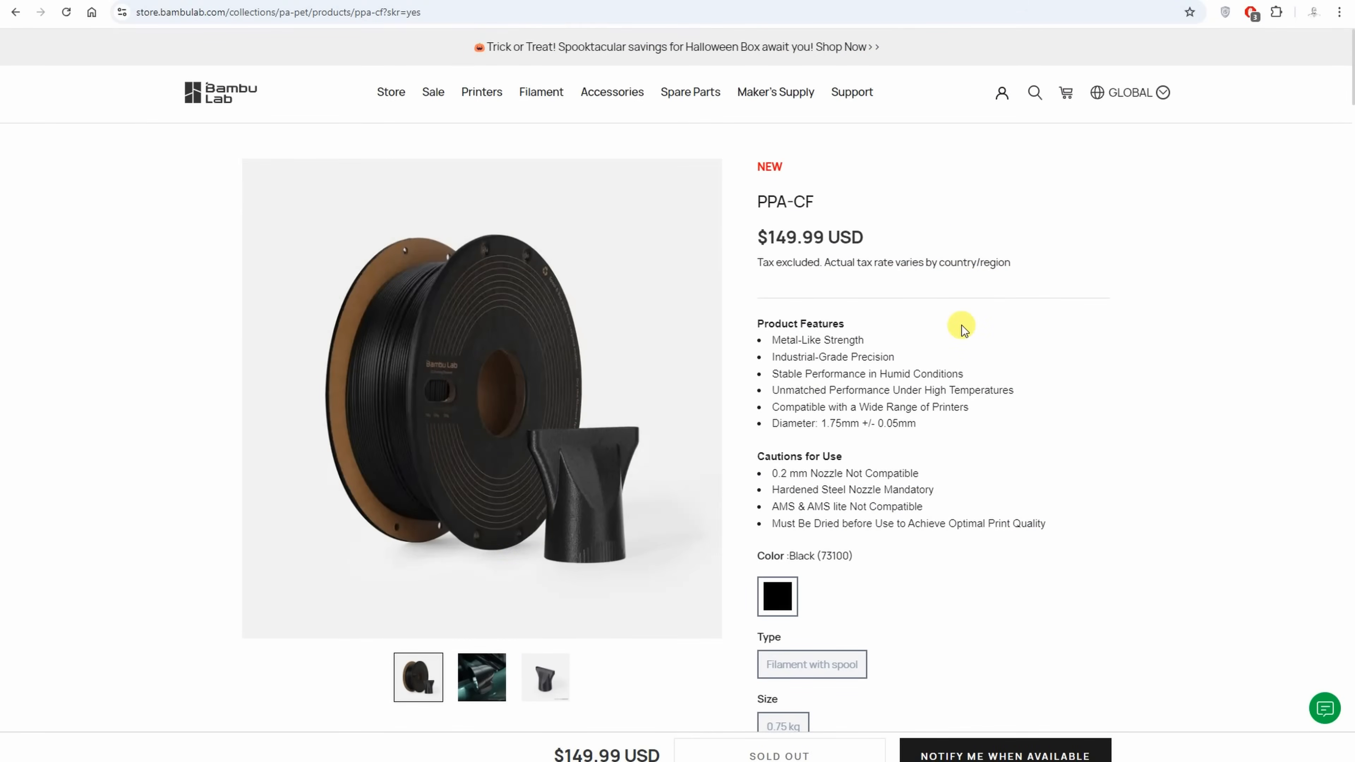
{"action": "scroll", "scroll_direction": "down", "scroll_amount": 3}
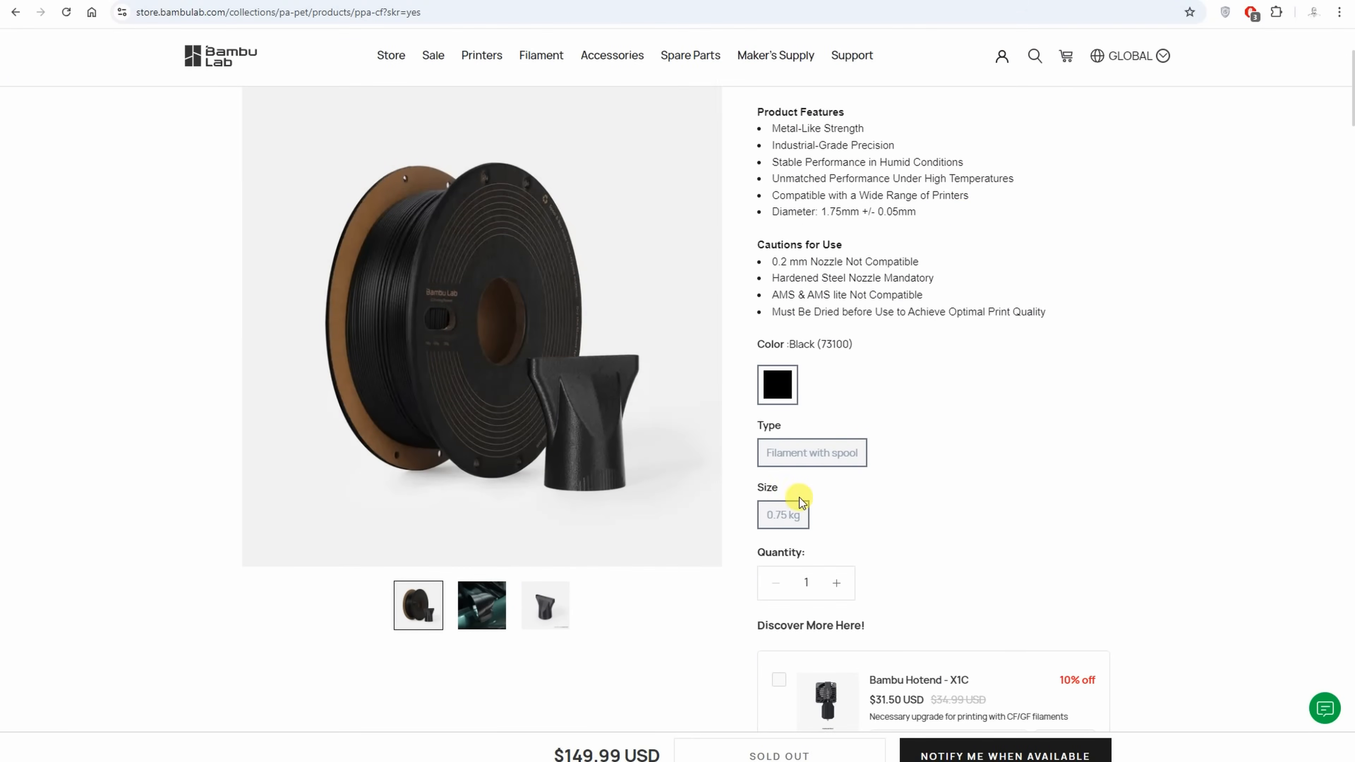
{"action": "scroll", "scroll_direction": "down", "scroll_amount": 3}
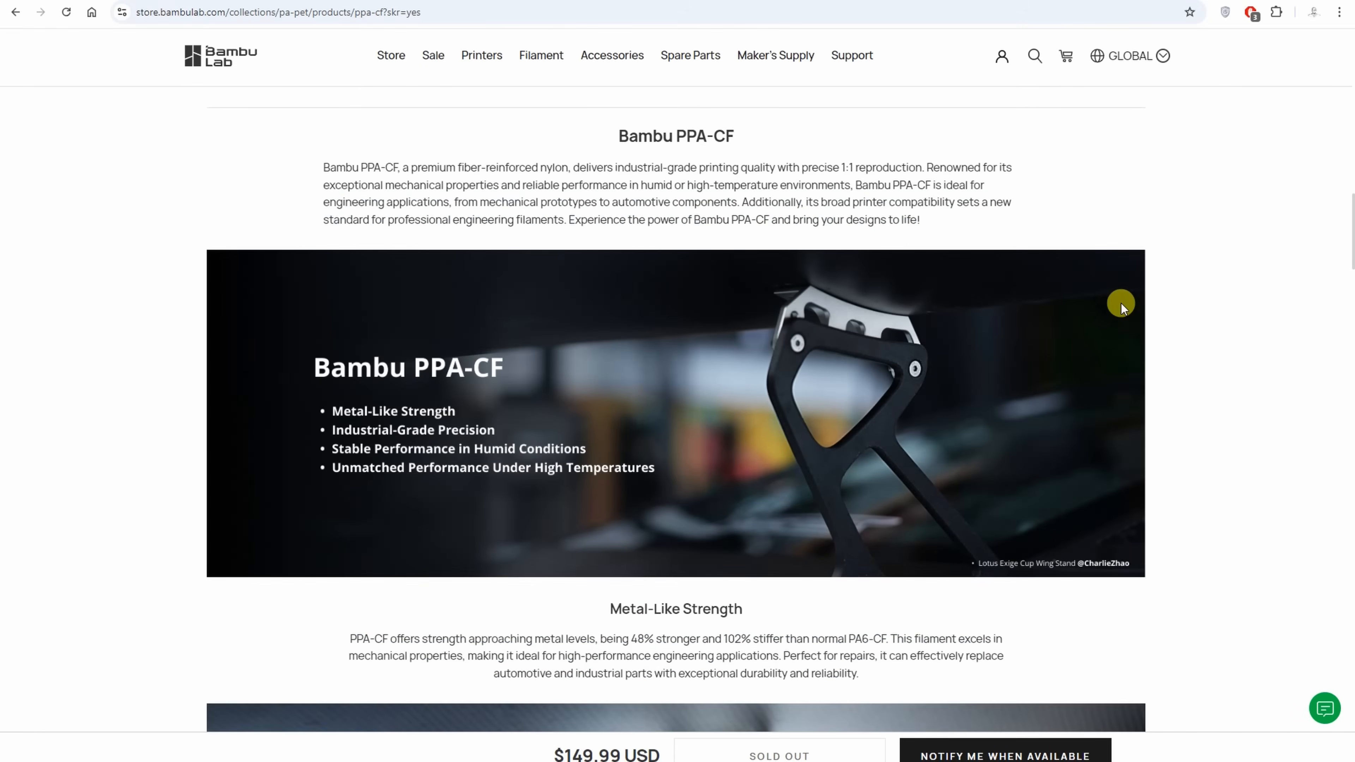
{"action": "scroll", "scroll_direction": "down", "scroll_amount": 3}
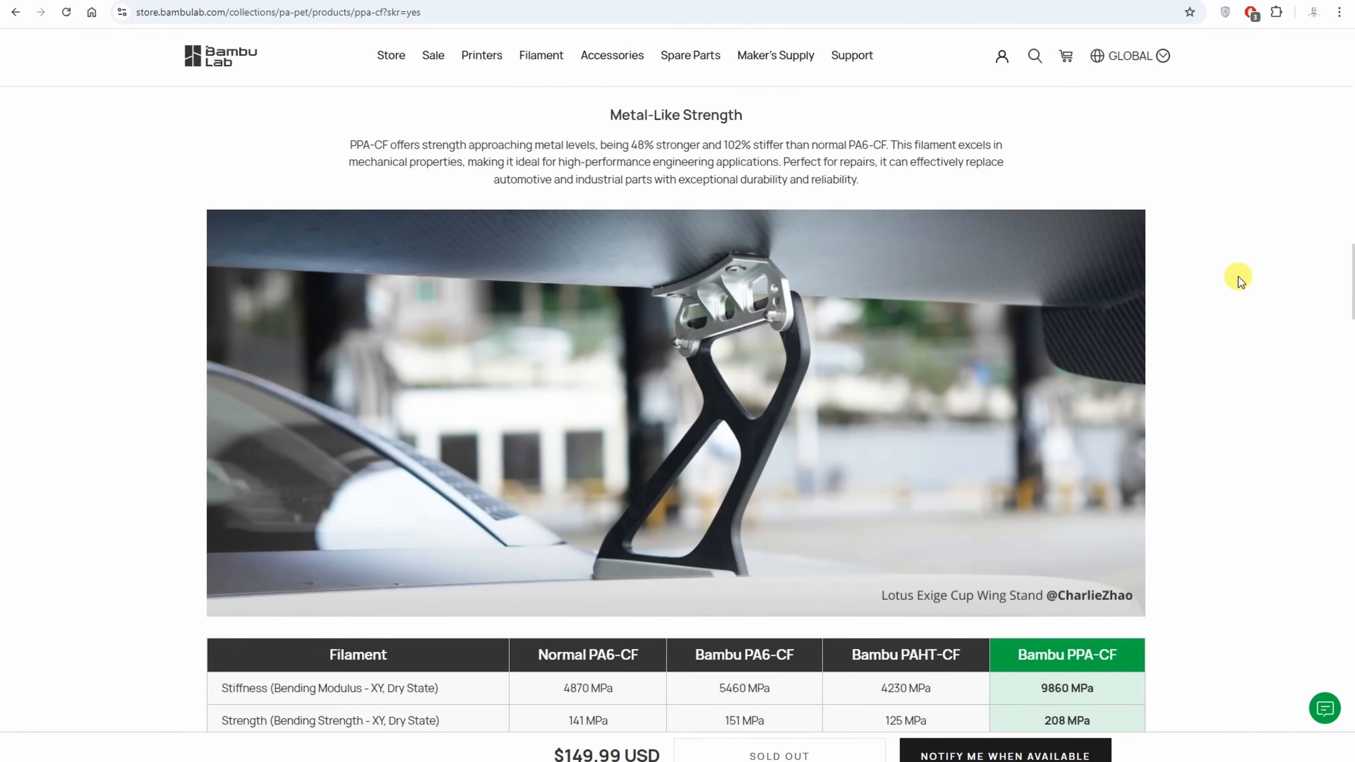
{"action": "scroll", "scroll_direction": "down", "scroll_amount": 3}
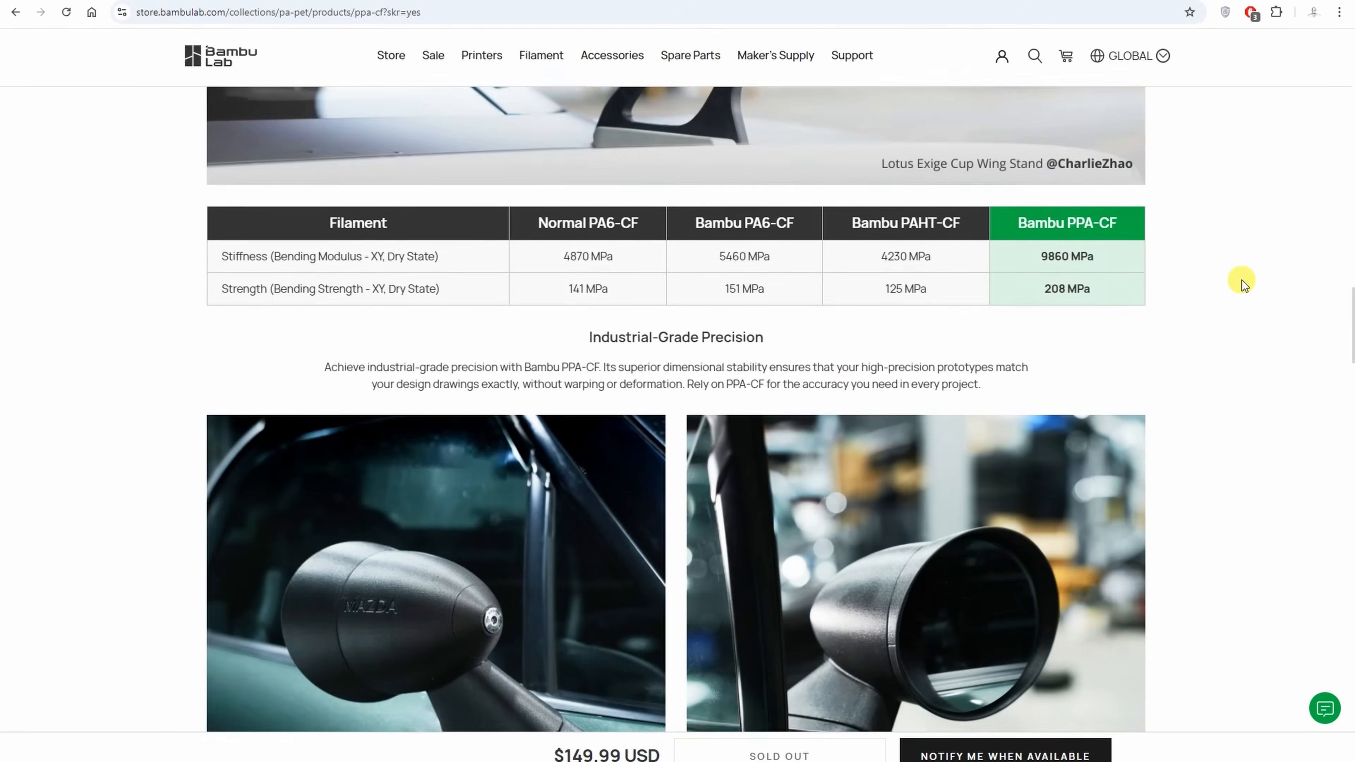
{"action": "scroll", "scroll_direction": "down", "scroll_amount": 3}
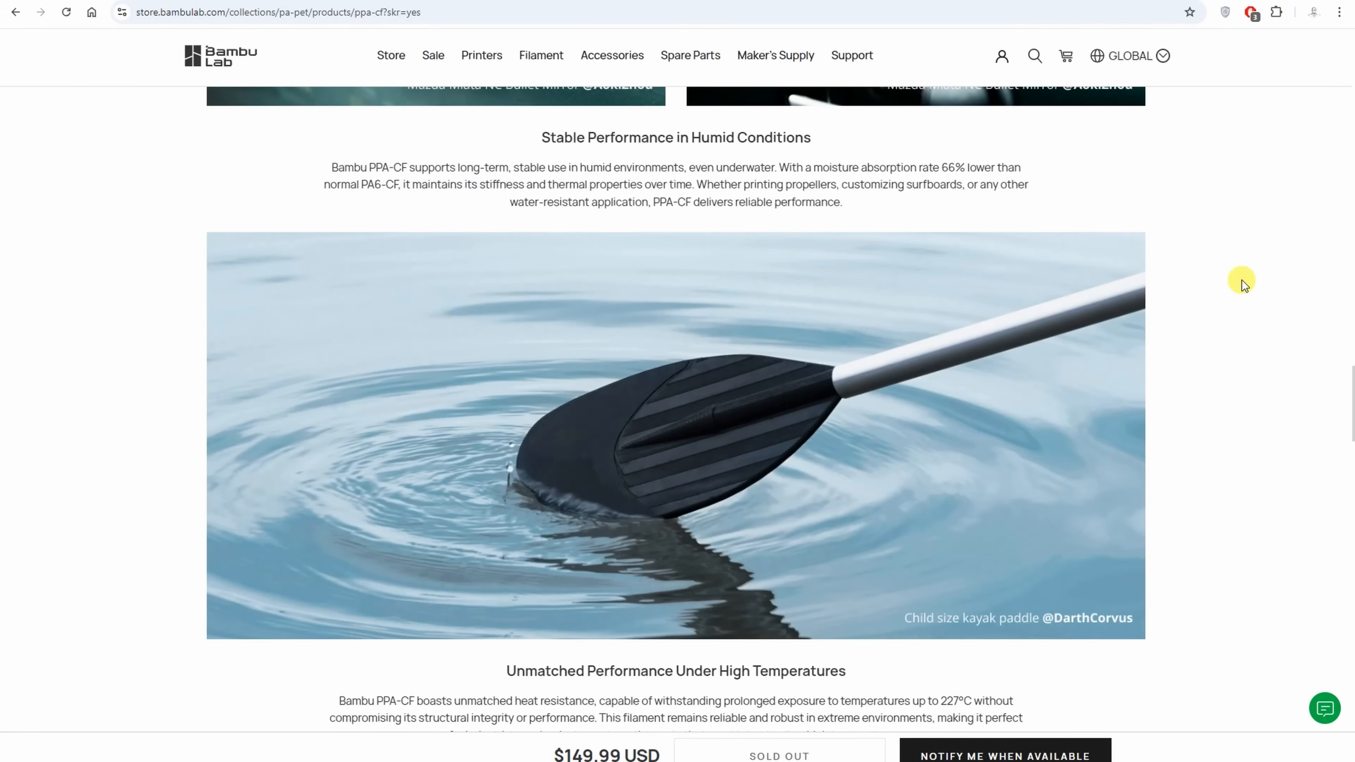
{"action": "scroll", "scroll_direction": "down", "scroll_amount": 3}
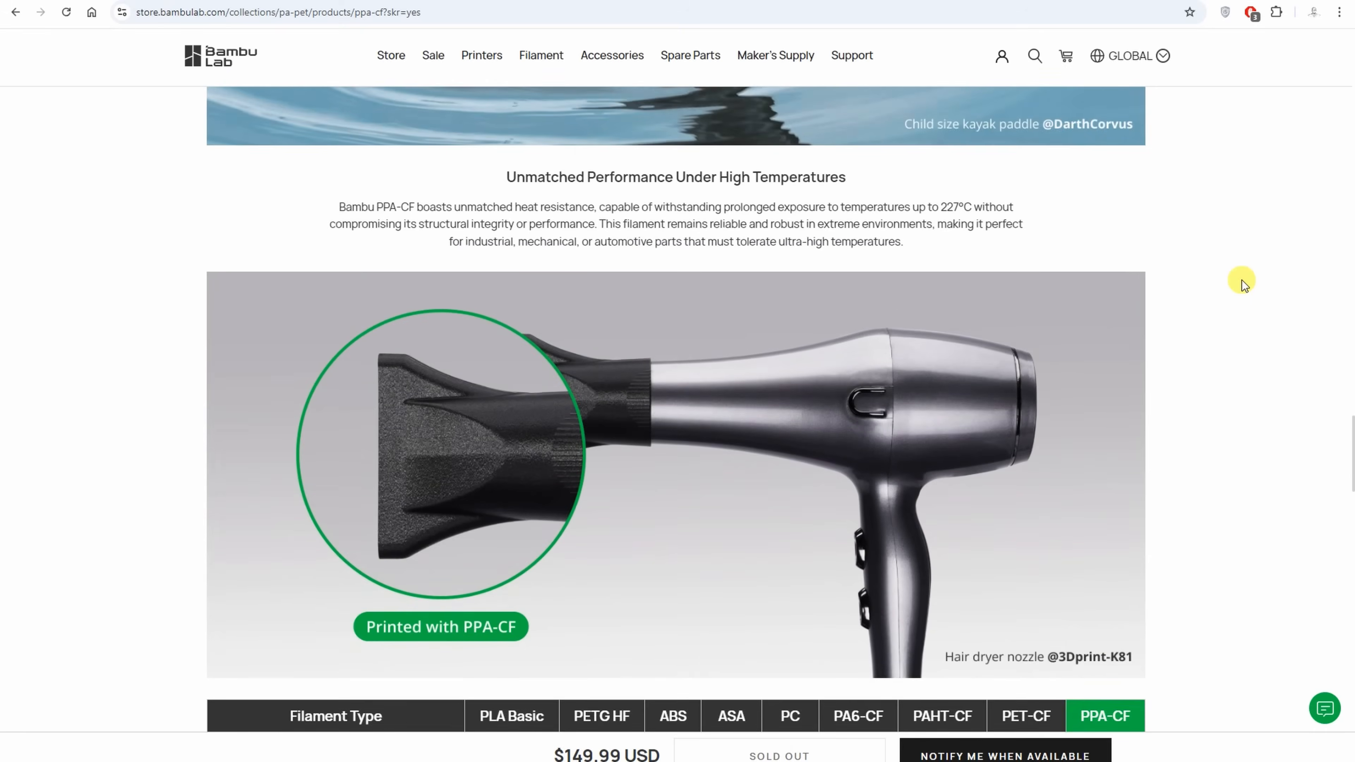
{"action": "scroll", "scroll_direction": "down", "scroll_amount": 3}
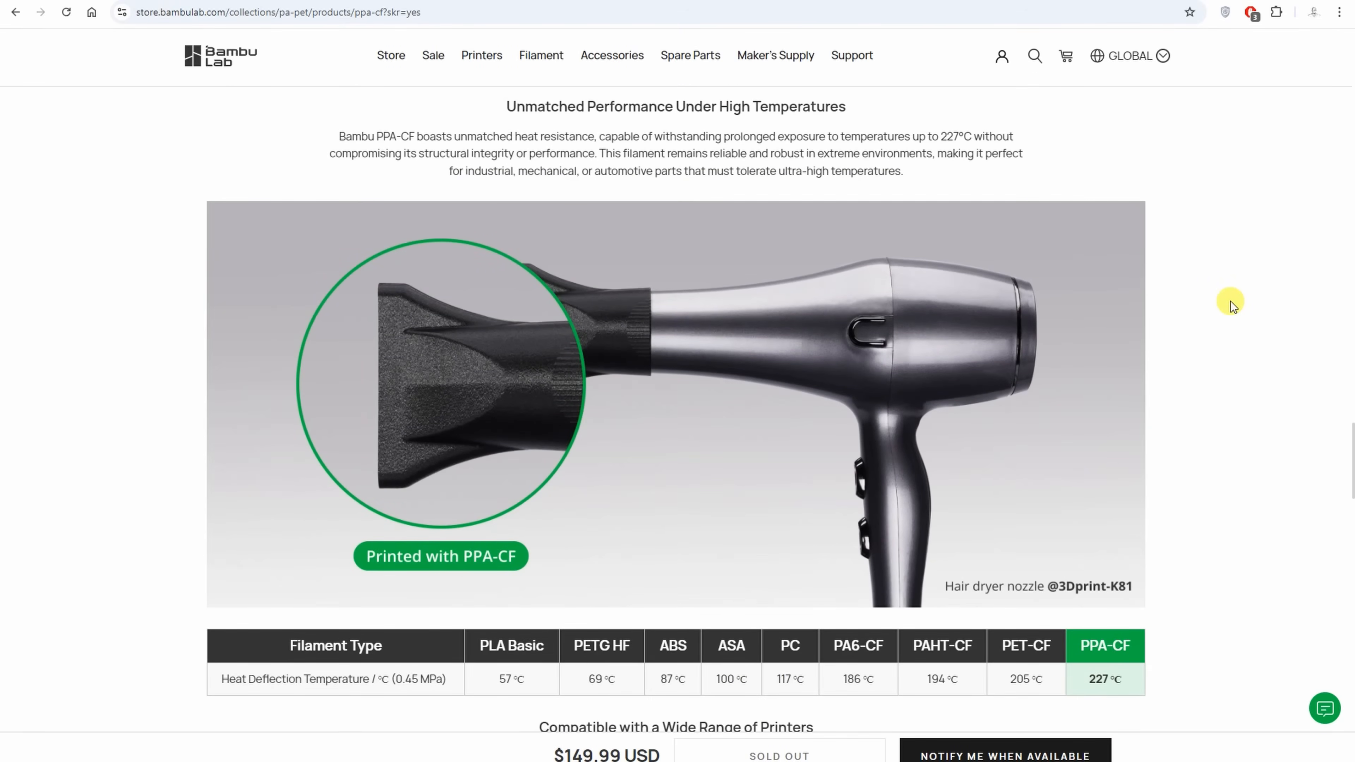
{"action": "scroll", "scroll_direction": "down", "scroll_amount": 3}
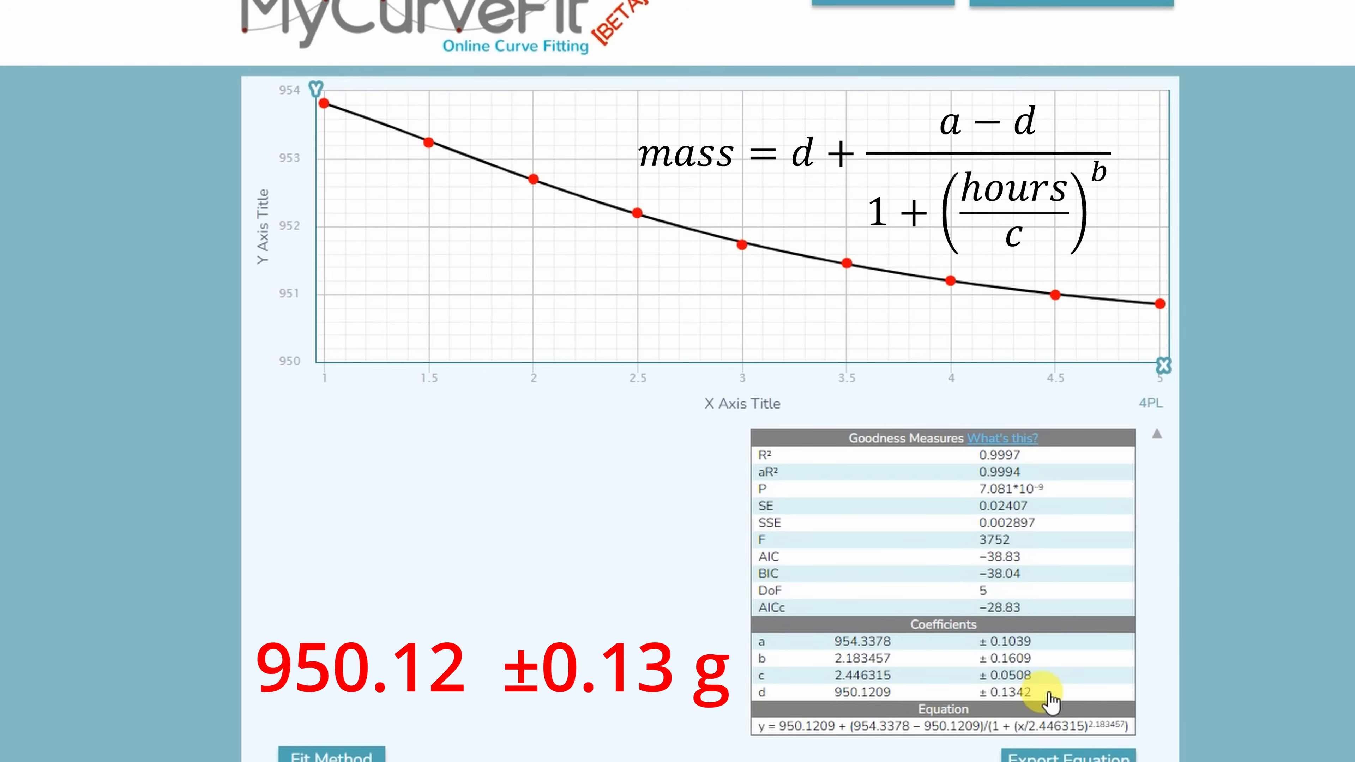
{"action": "mouse_move", "coordinate": [1247, 694]}
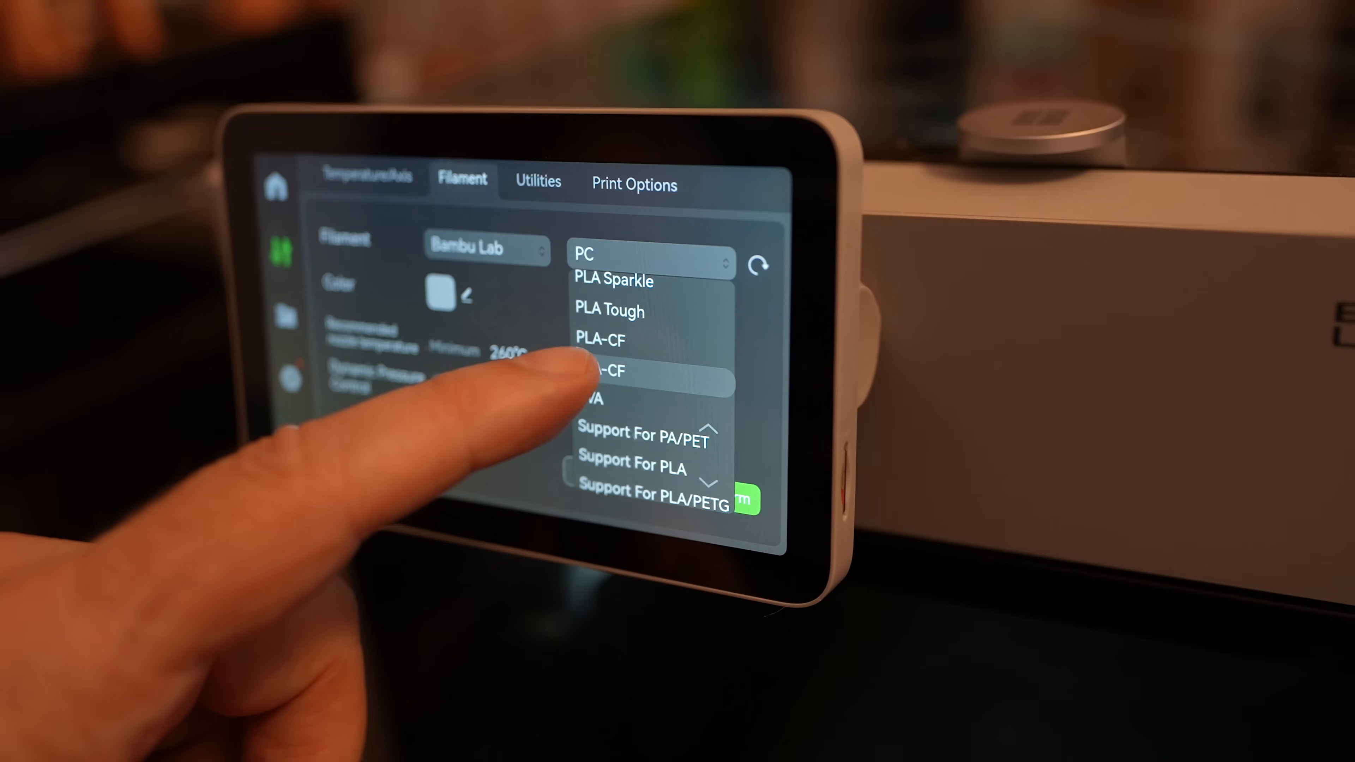
{"action": "left_click", "coordinate": [601, 370]}
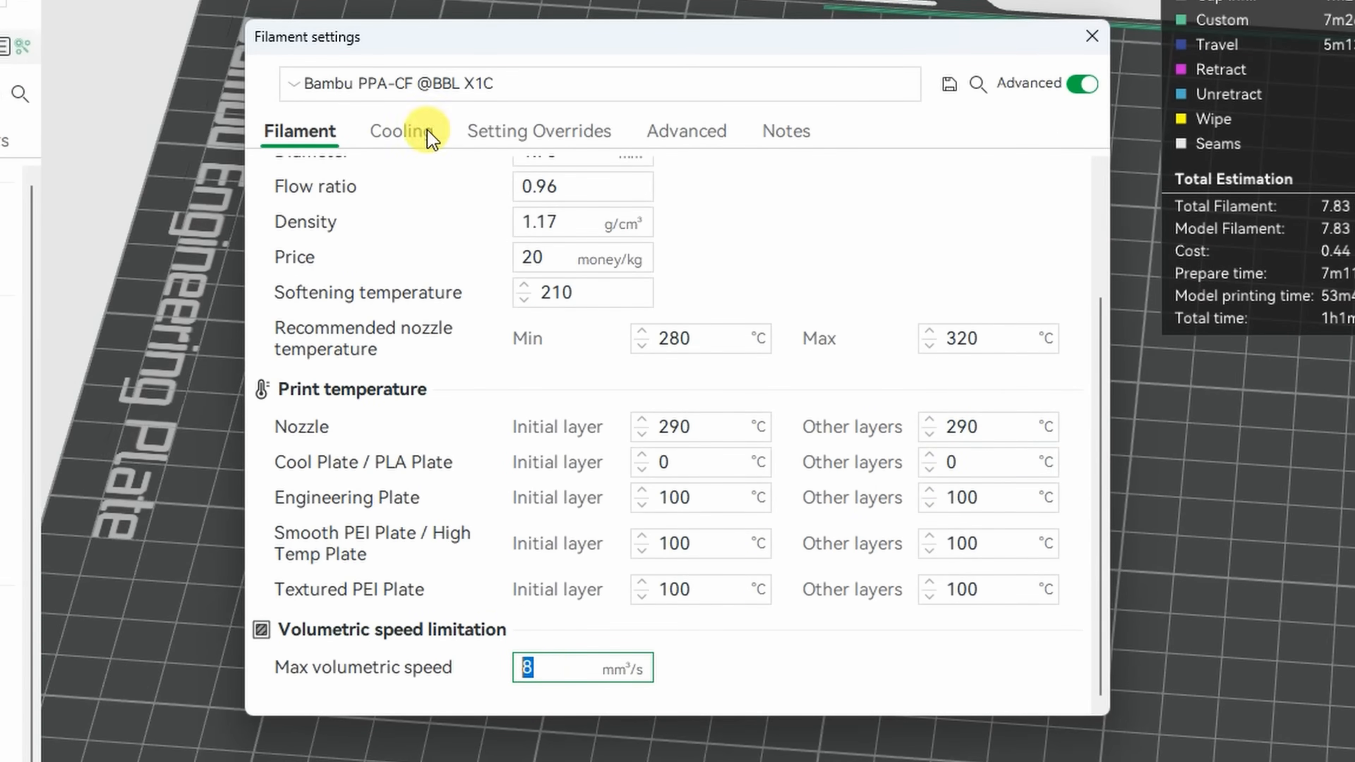
{"action": "left_click", "coordinate": [400, 130]}
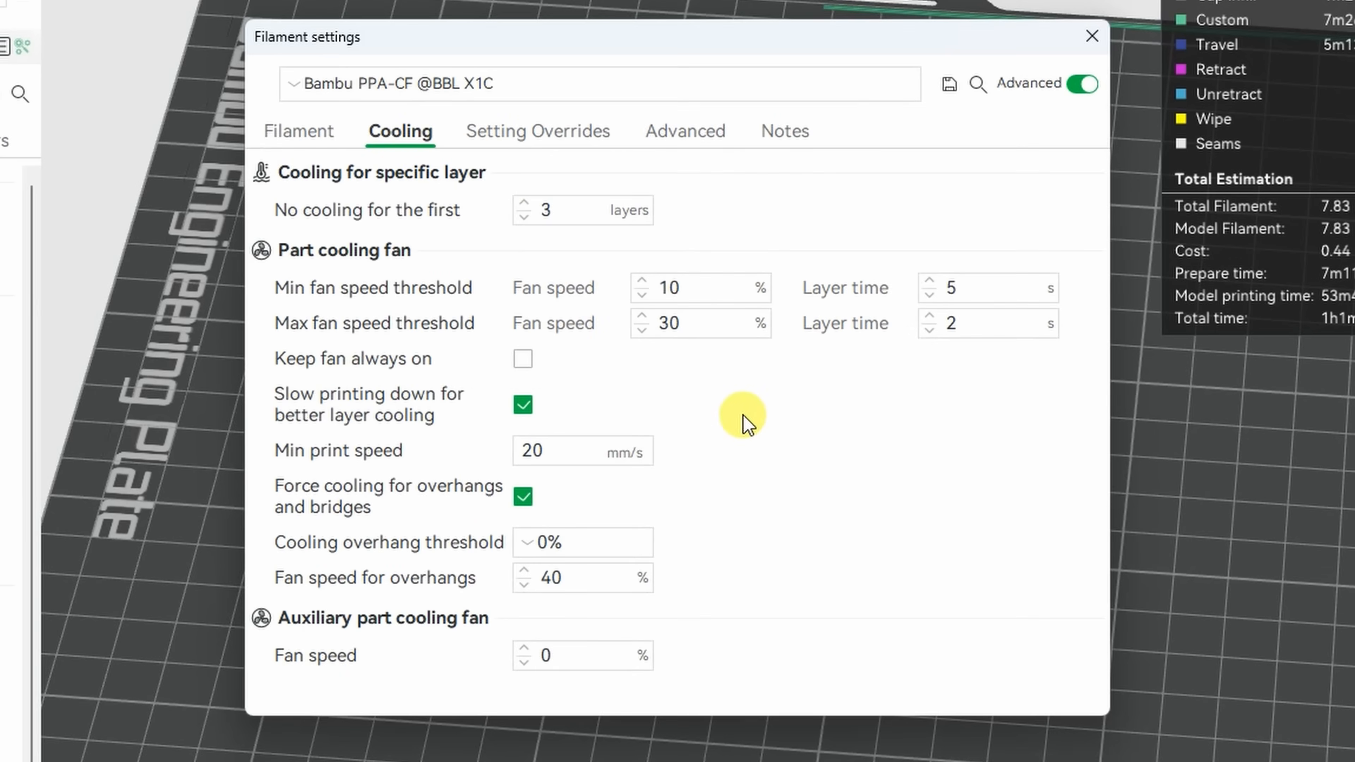